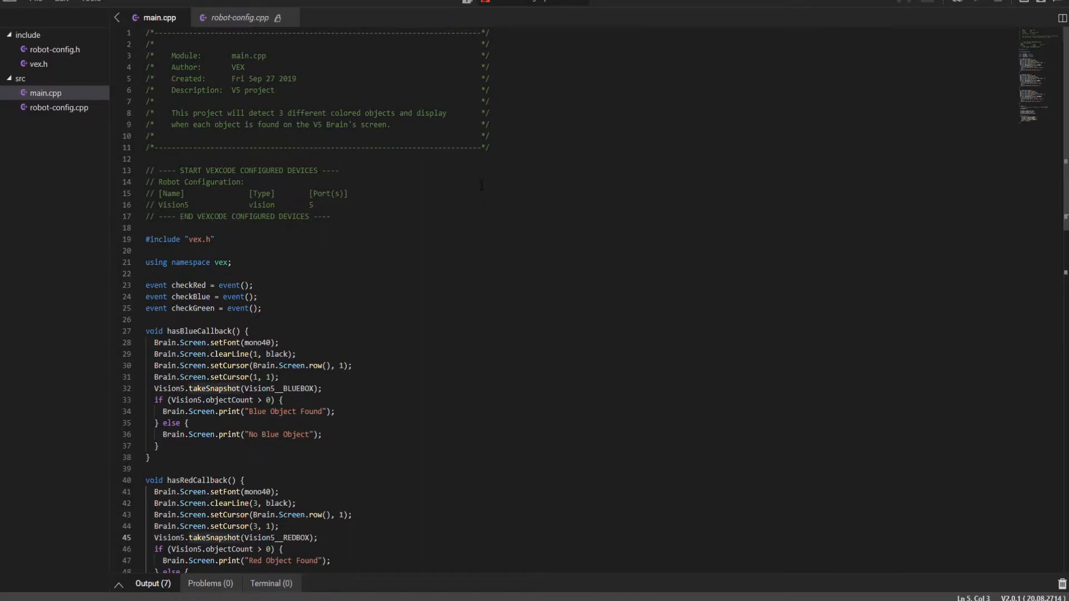
- Open the Examples browser and scroll down to the sensing examples like Detecting Distances
click(36, 1)
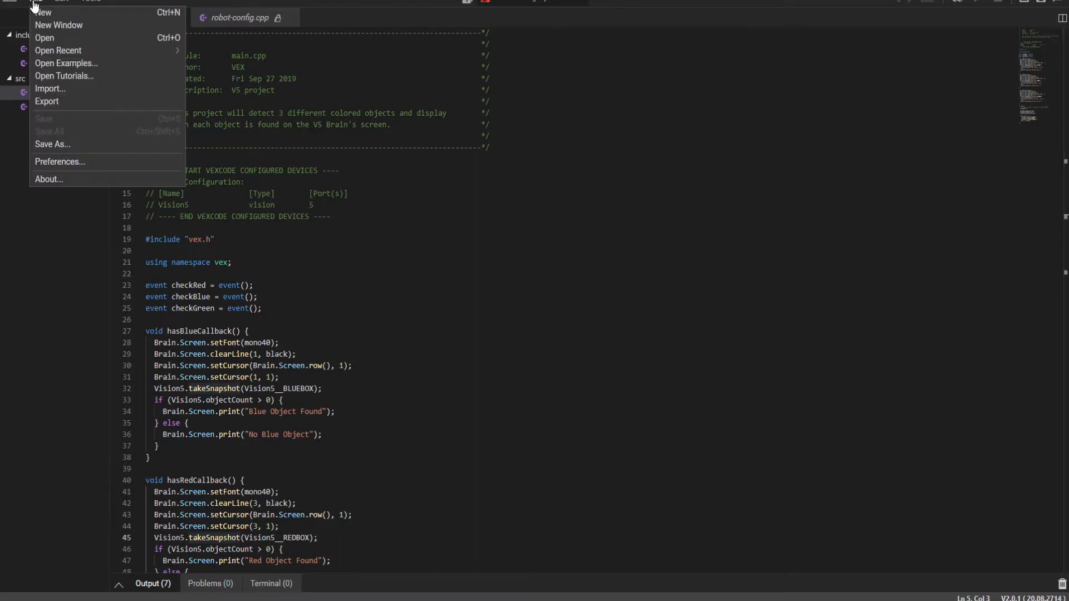
click(66, 63)
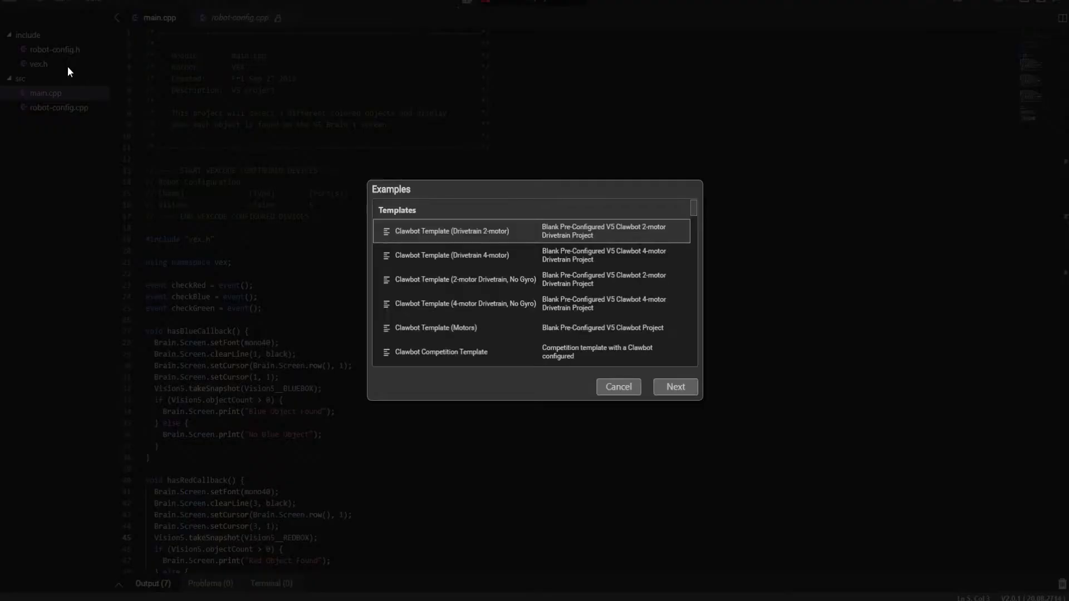
scroll(down, 3)
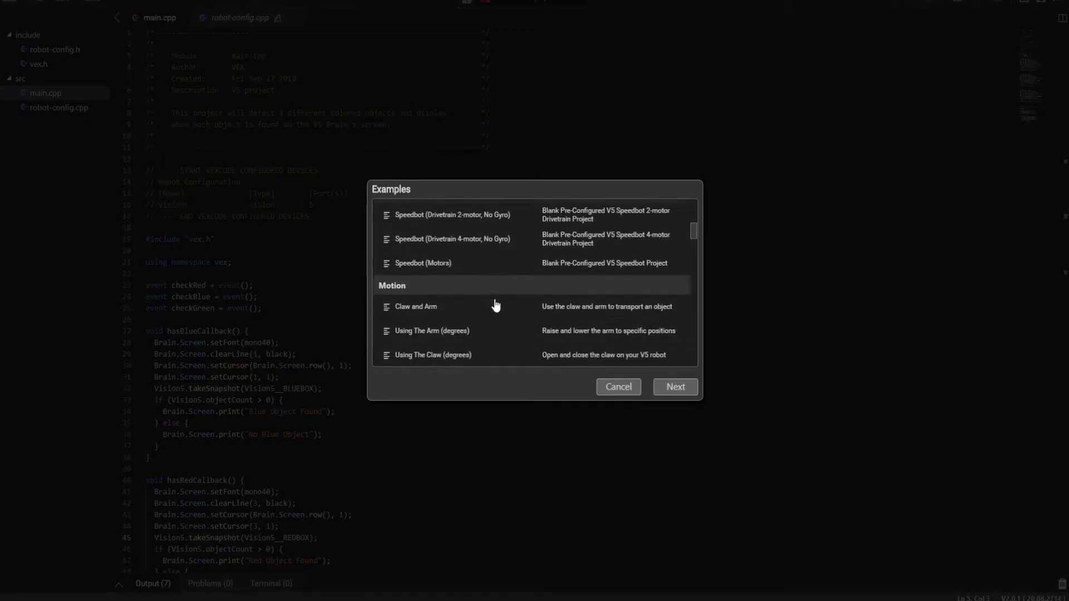
scroll(down, 3)
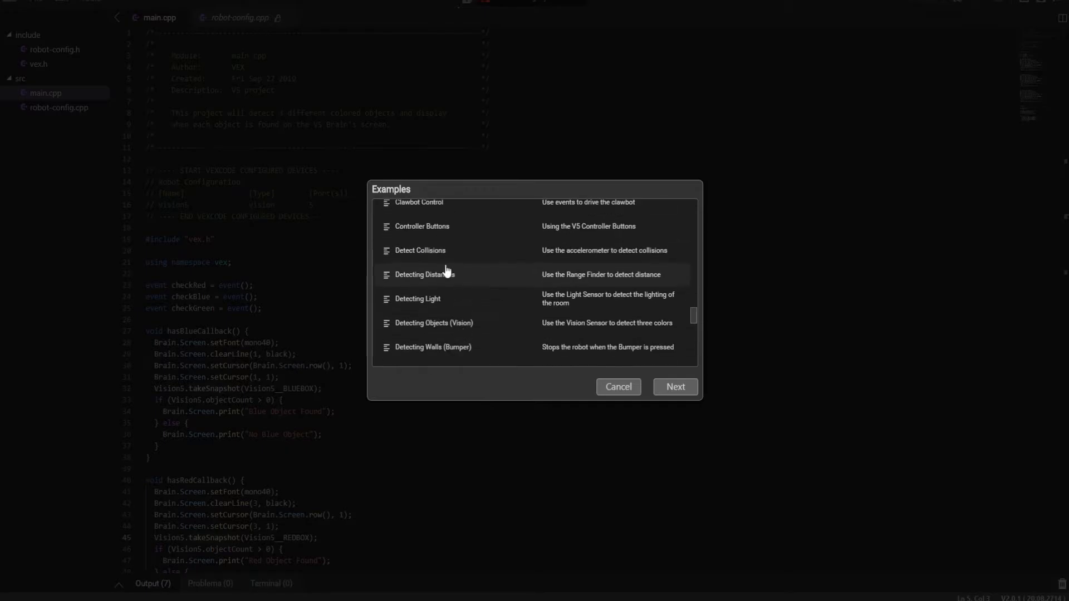
scroll(down, 3)
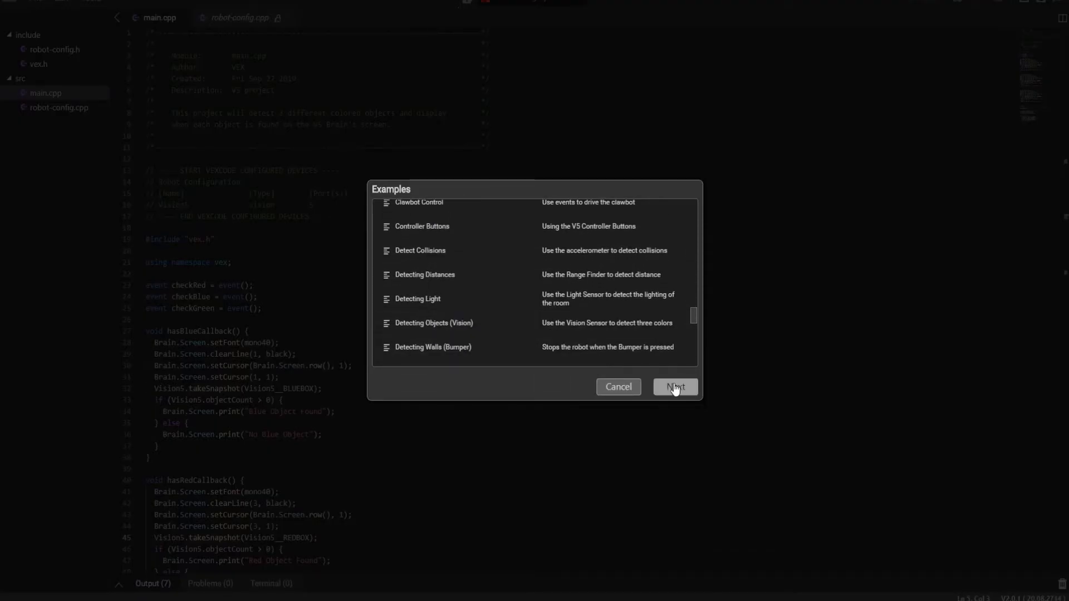
- Open the chosen vision example to show robot-config.cpp with BLUEBOX, GREENBOX, REDBOX signatures
click(617, 387)
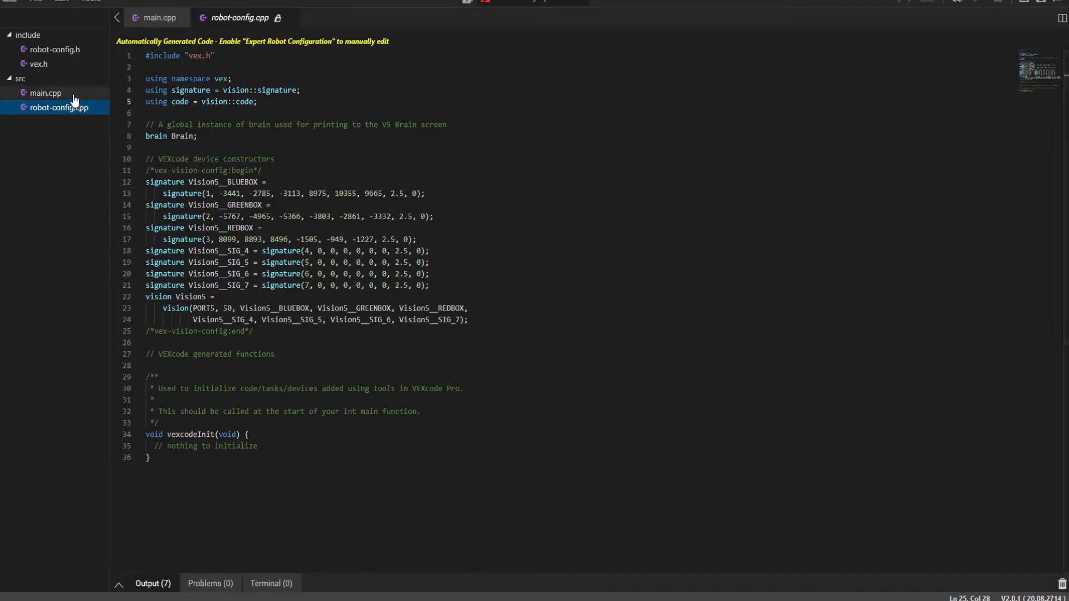
right_click(228, 358)
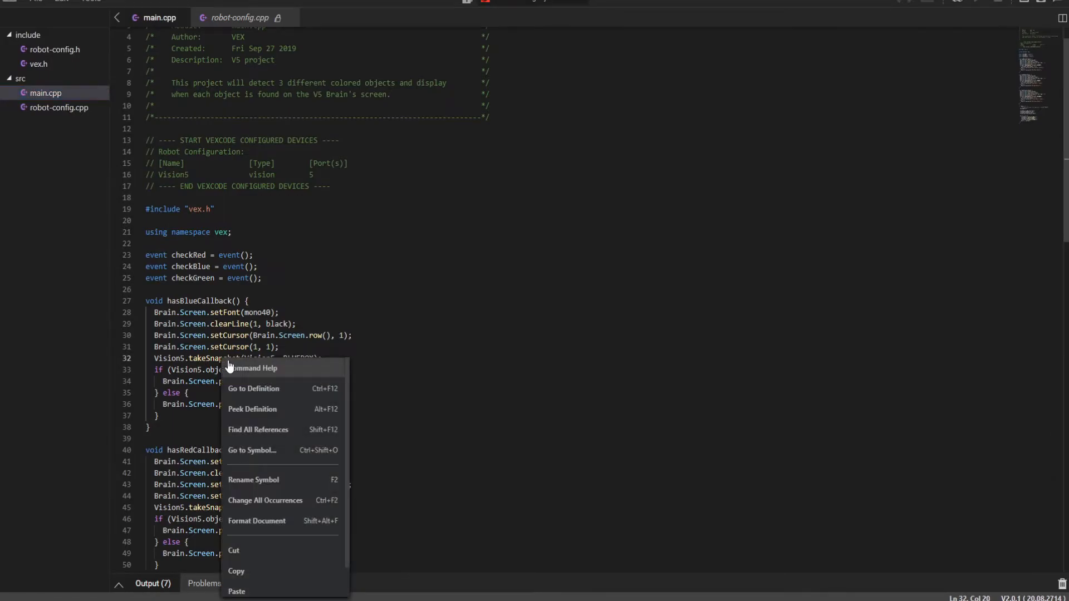
click(255, 368)
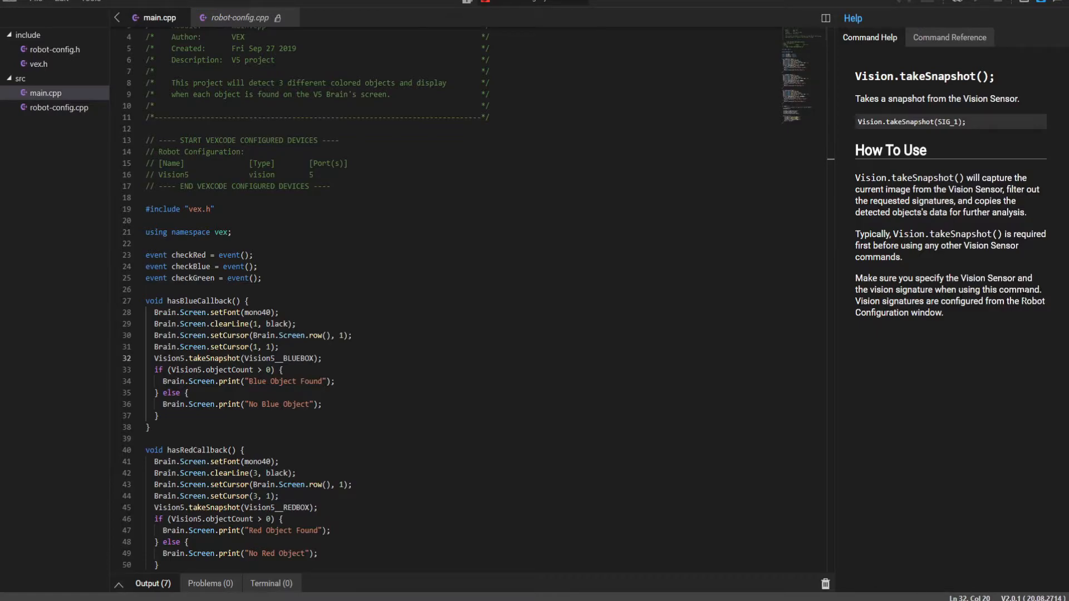
mouse_move(905, 95)
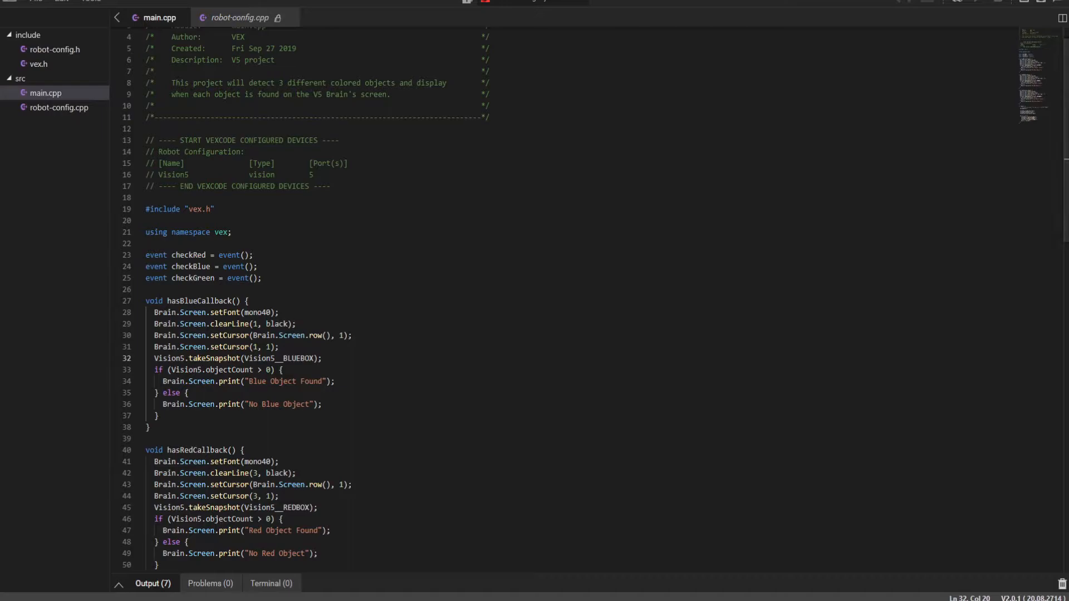
- Inspect robot-config.cpp's PORT5 setting and BLUEBOX signature values, then return to main.cpp
click(58, 107)
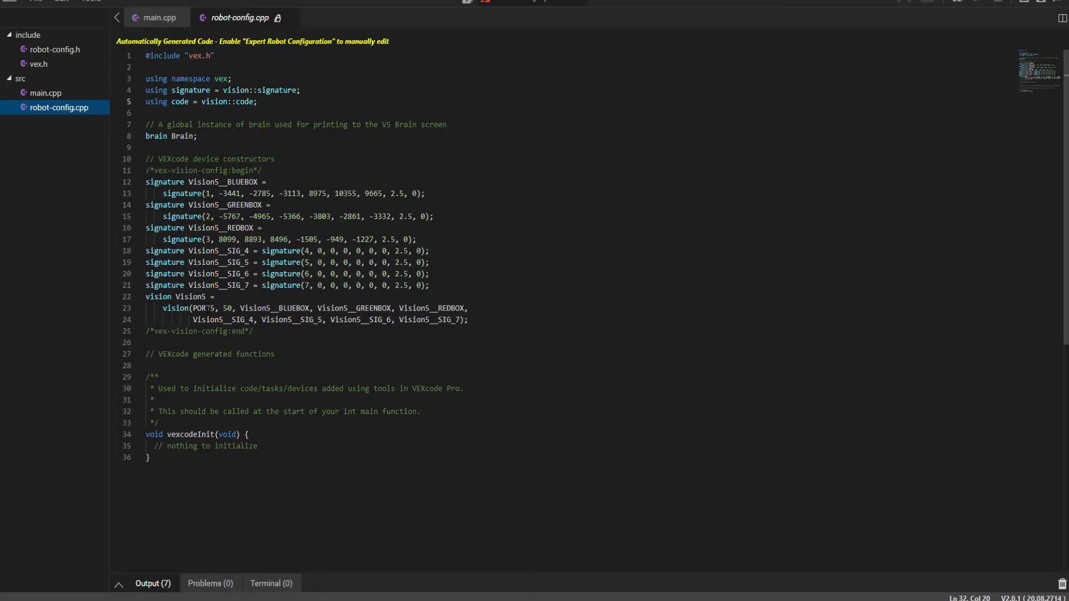
double_click(203, 307)
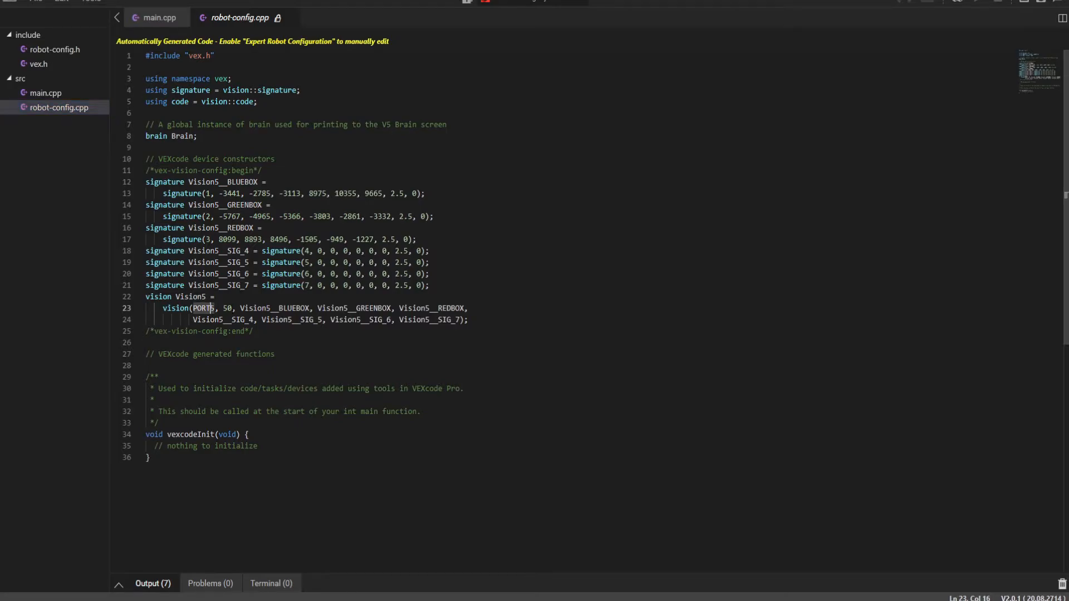
drag(219, 308, 467, 319)
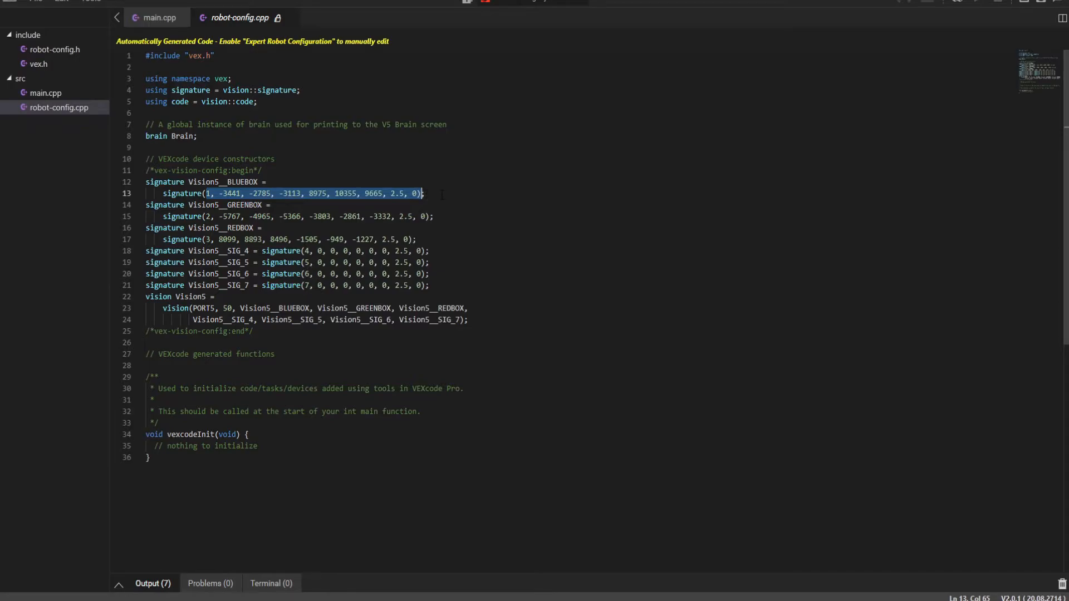
click(158, 17)
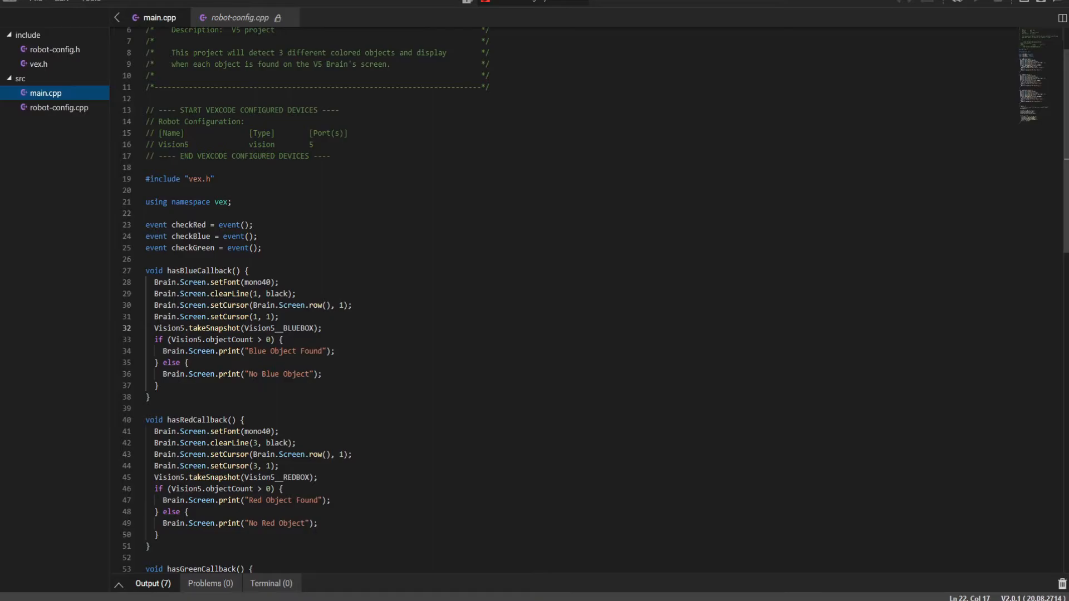
- Scroll main.cpp down to int main() where color-check events are registered and broadcast
scroll(down, 3)
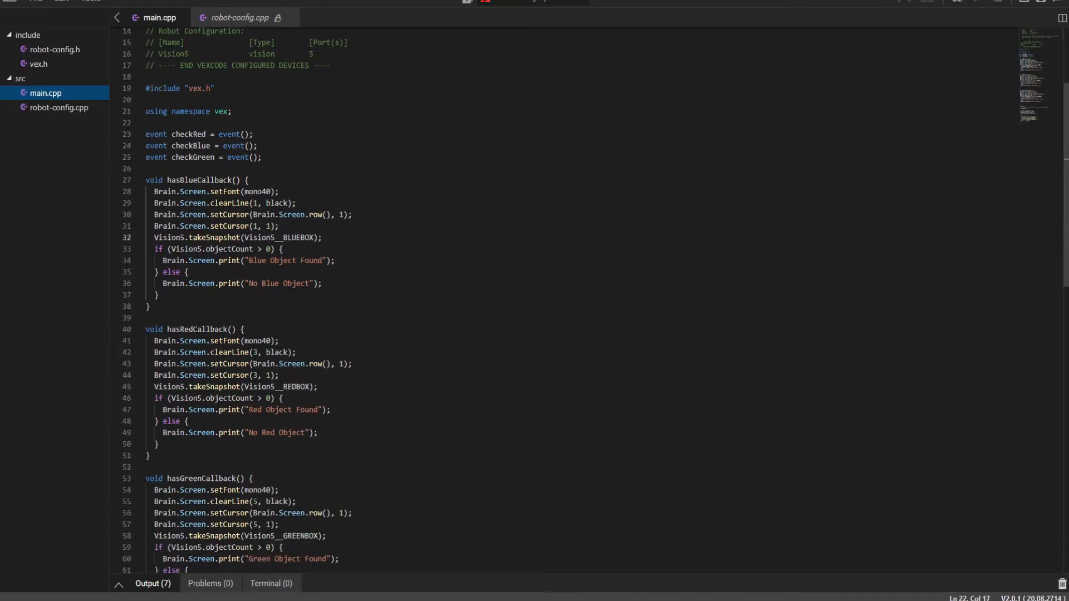
scroll(down, 3)
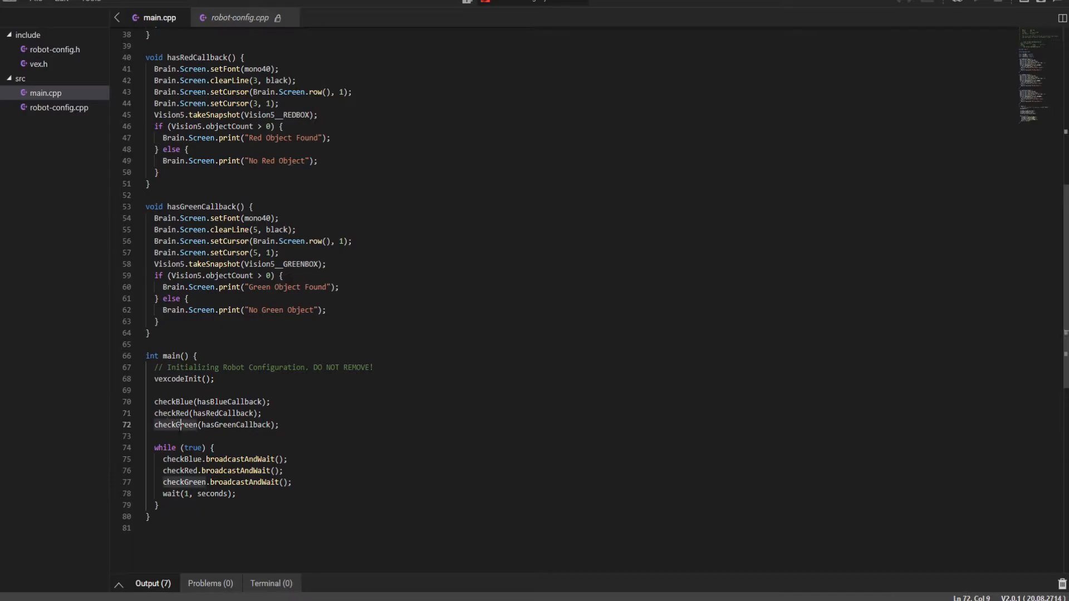
scroll(down, 3)
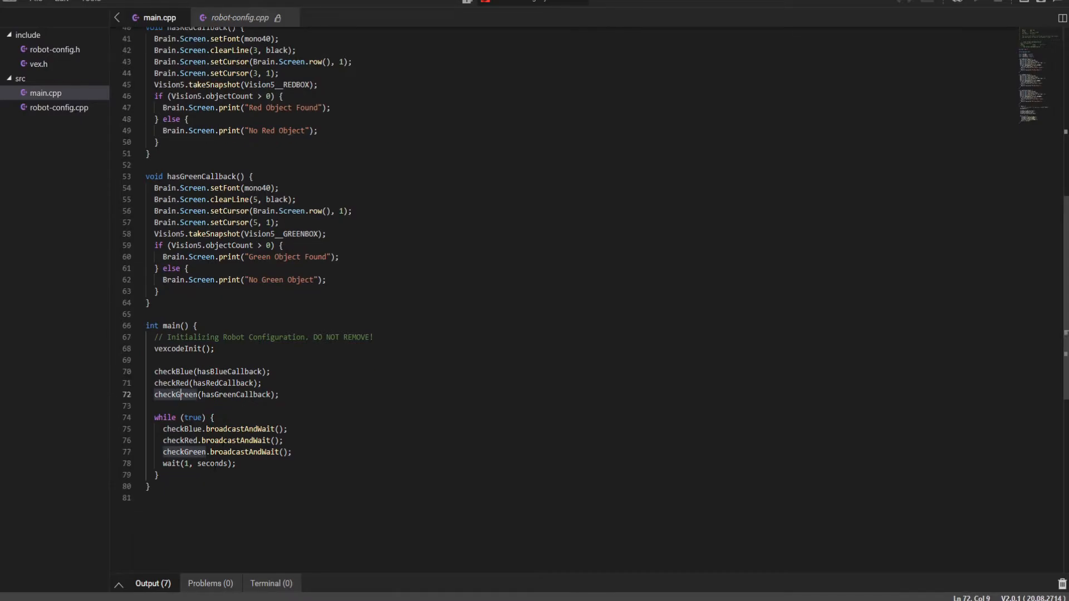
drag(163, 428, 236, 464)
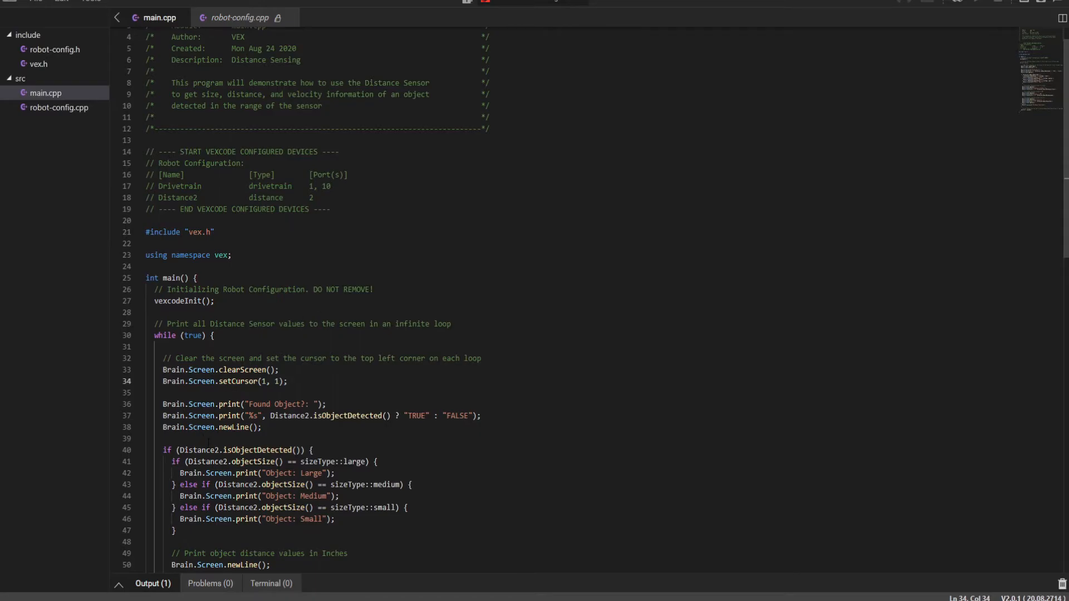
- Scroll the Distance Sensing main.cpp to the Distance2 inch and millimetre printouts
scroll(down, 3)
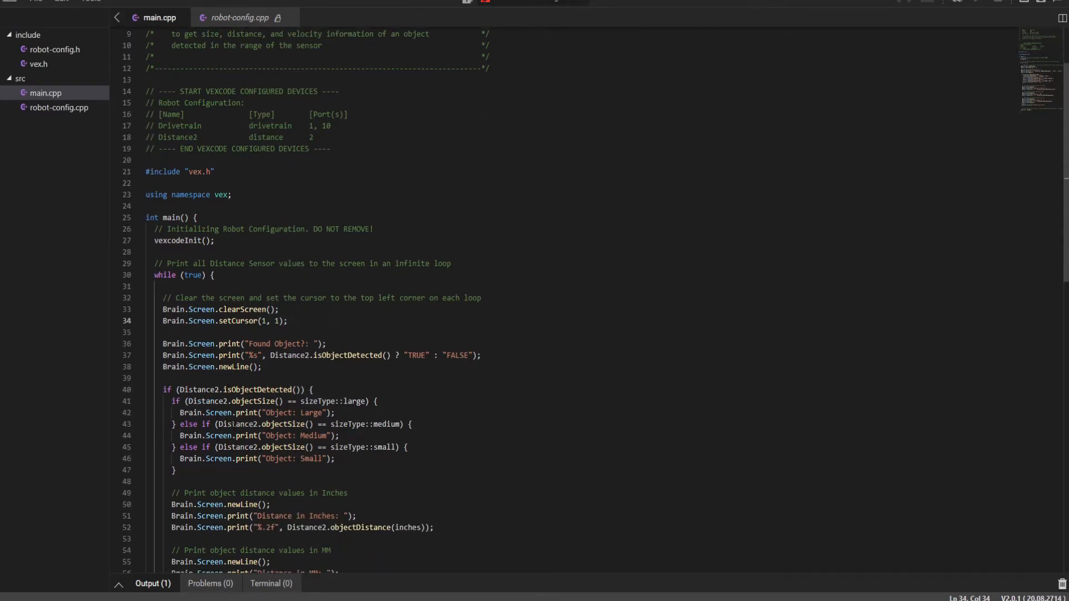
- Show Command Help for the objectSize call on line 41 beside the distance code
right_click(259, 449)
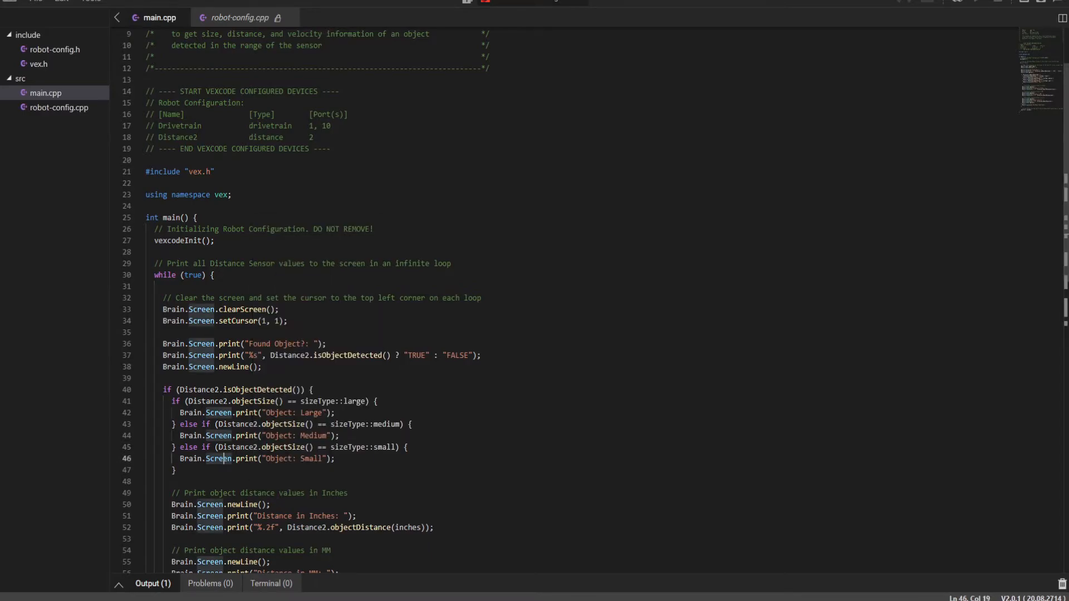
right_click(286, 398)
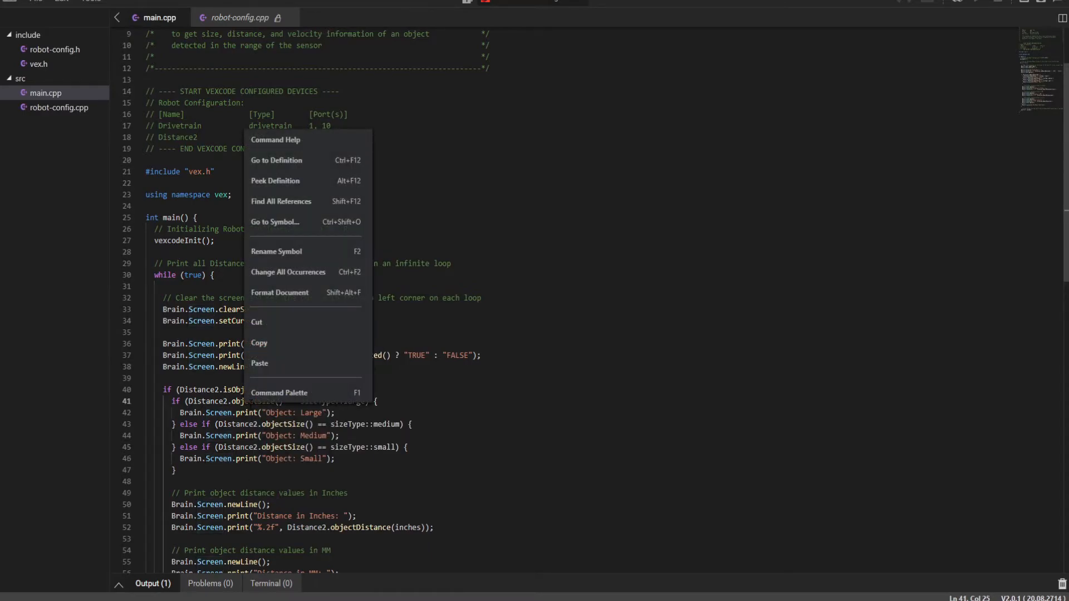
click(275, 140)
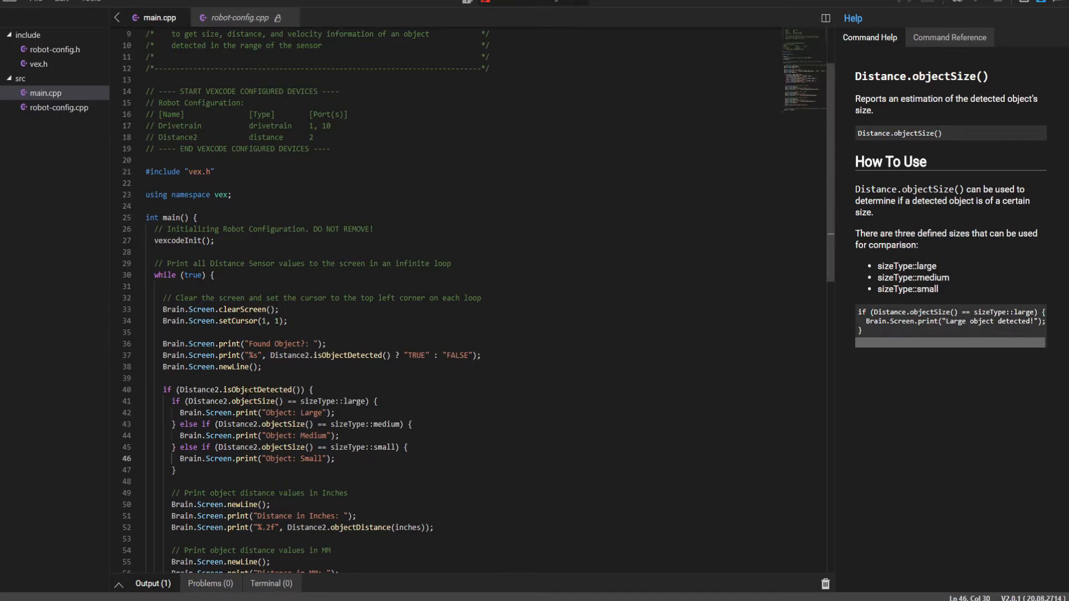
click(252, 389)
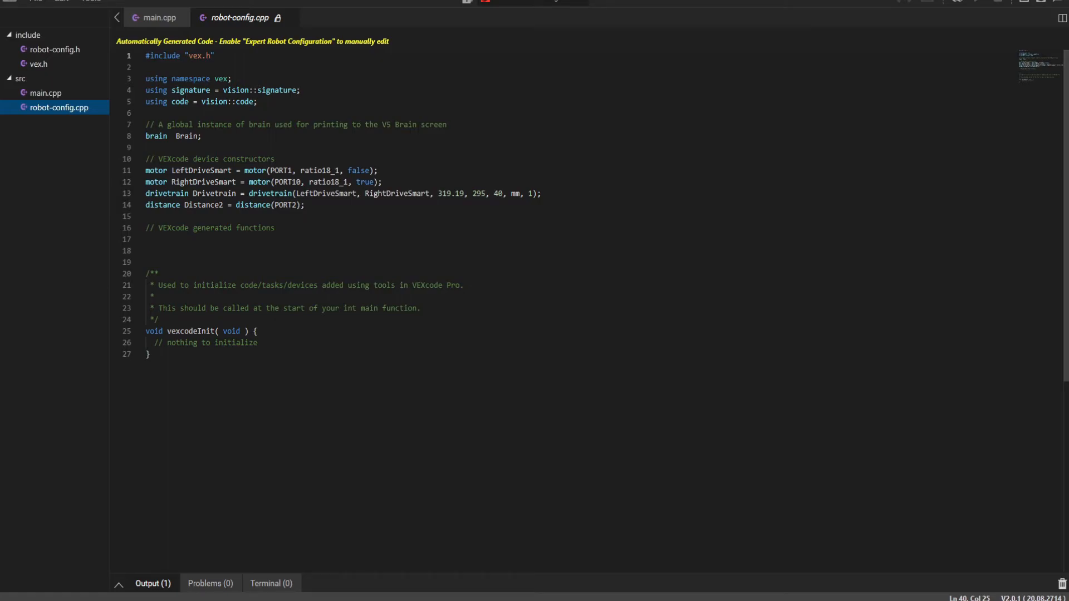
- Select the word 'vision' in robot-config.cpp's Distance2 and drivetrain definitions
double_click(256, 89)
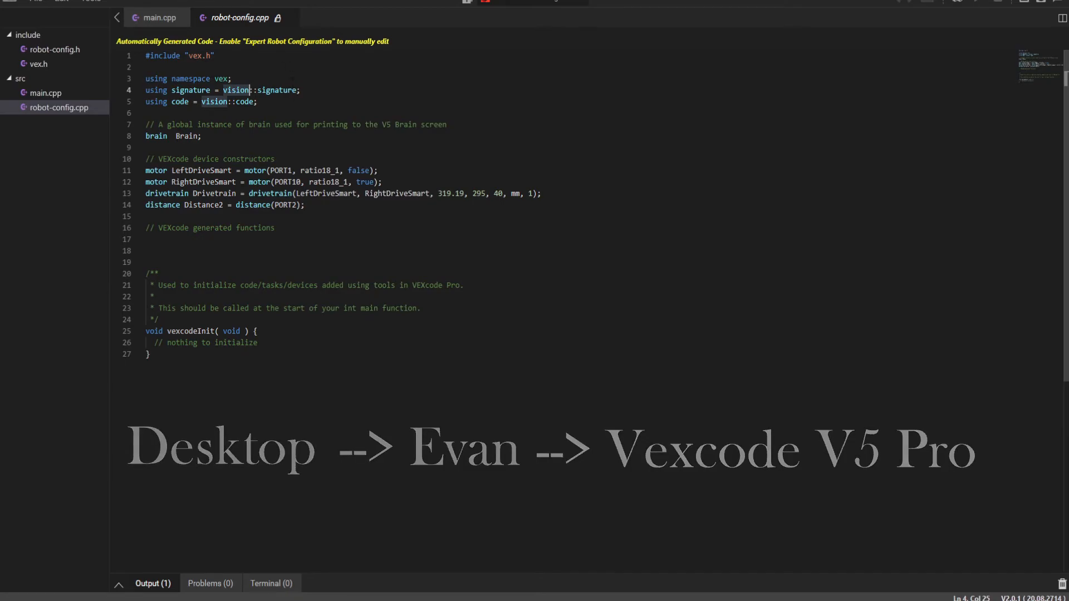
- In main.cpp, scroll to line 52 and look up Command Help on "%.2f"
click(157, 18)
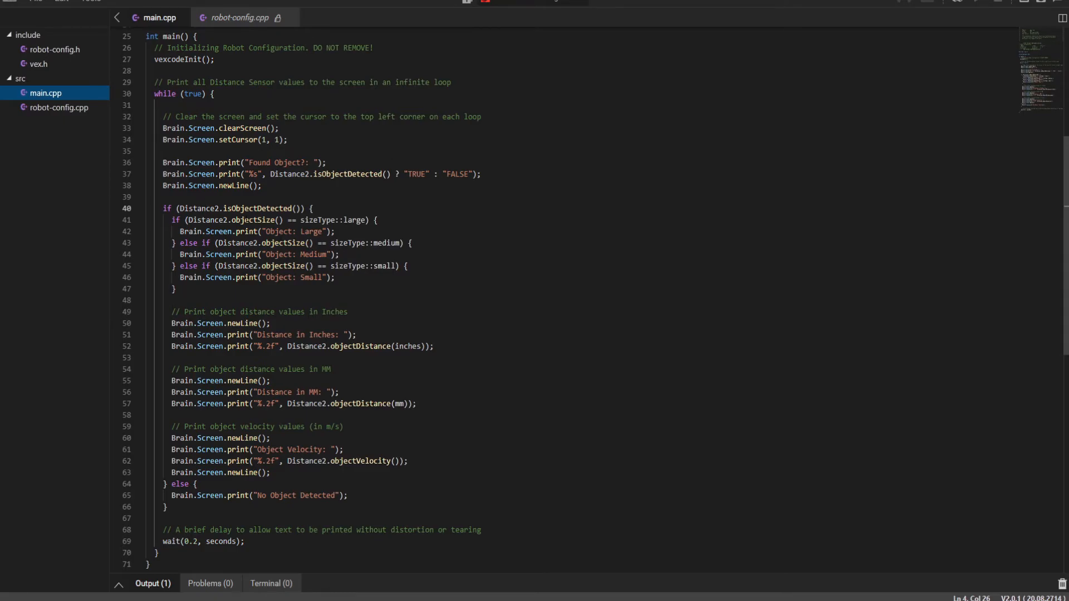
scroll(down, 3)
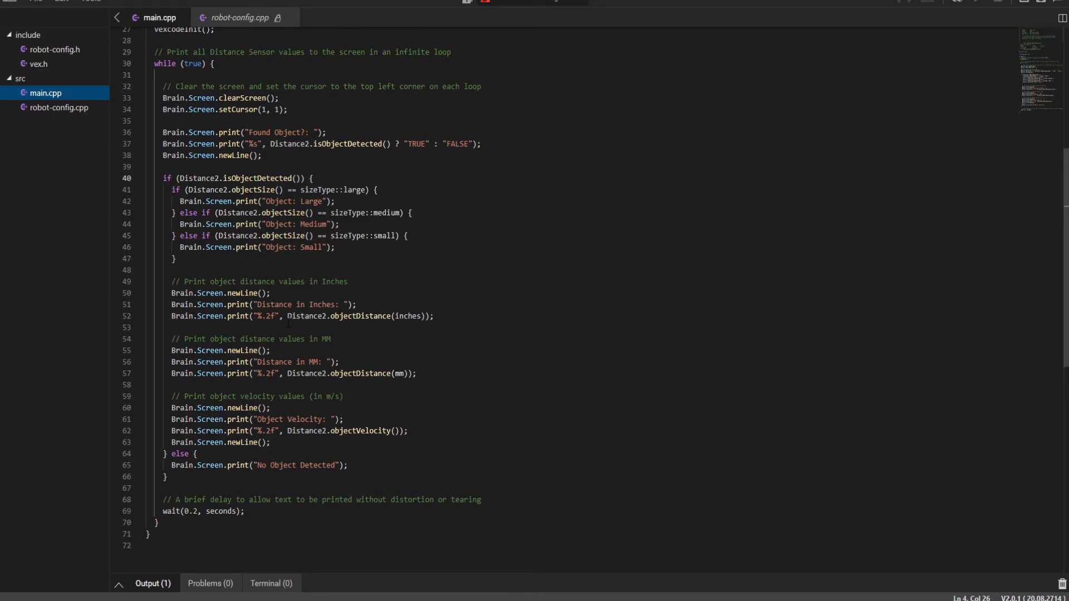
scroll(down, 3)
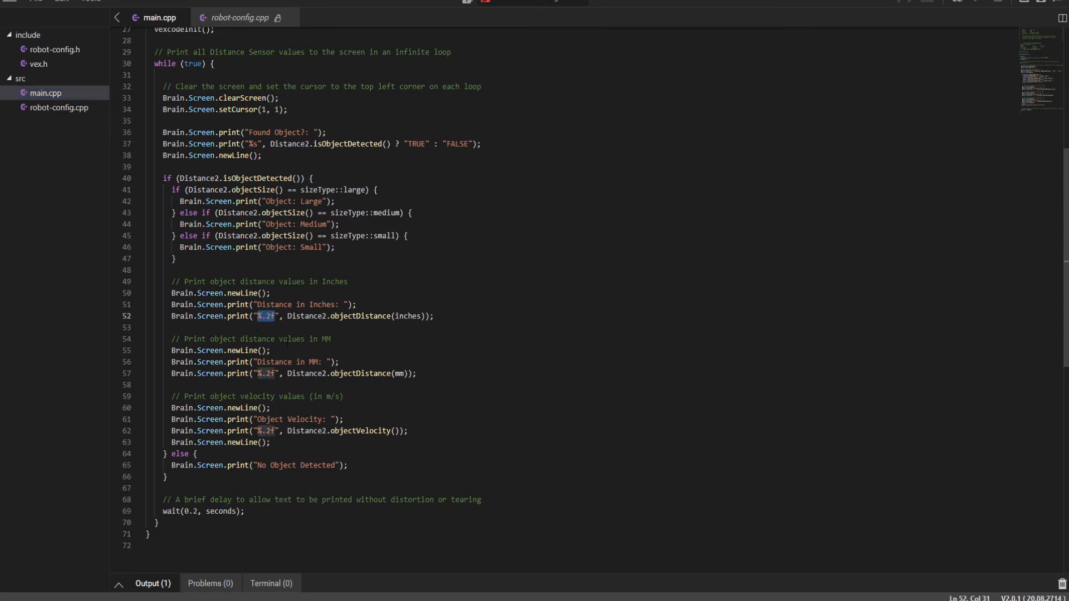
right_click(268, 315)
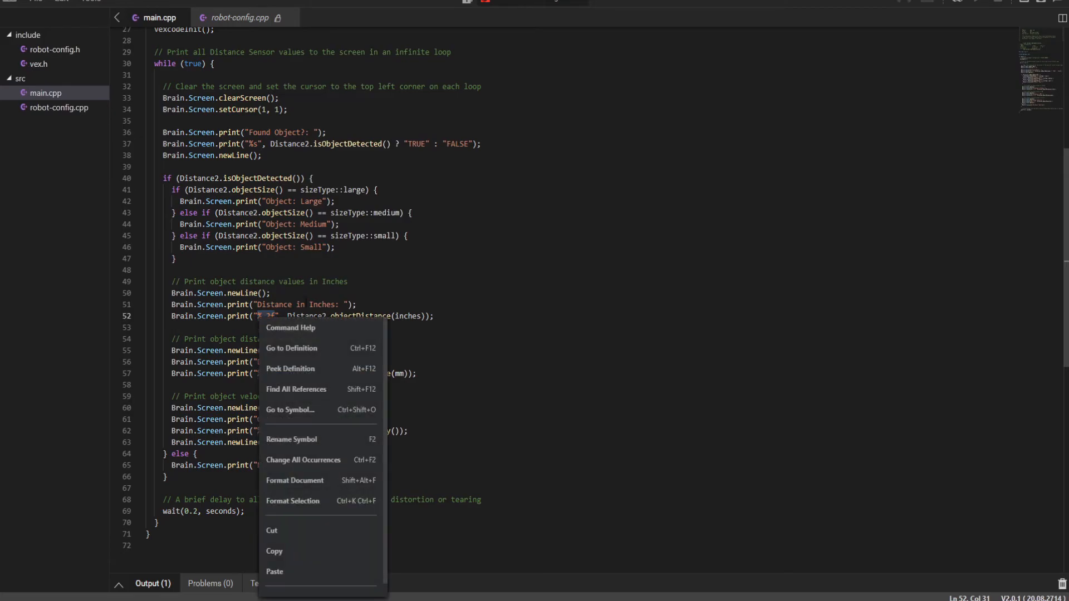
click(291, 328)
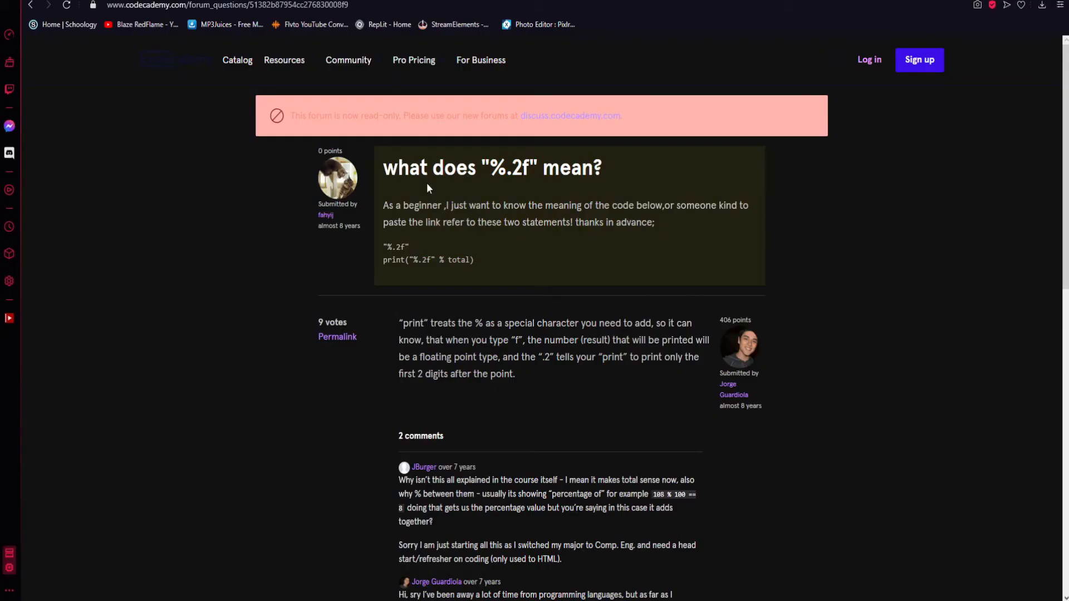
mouse_move(422, 239)
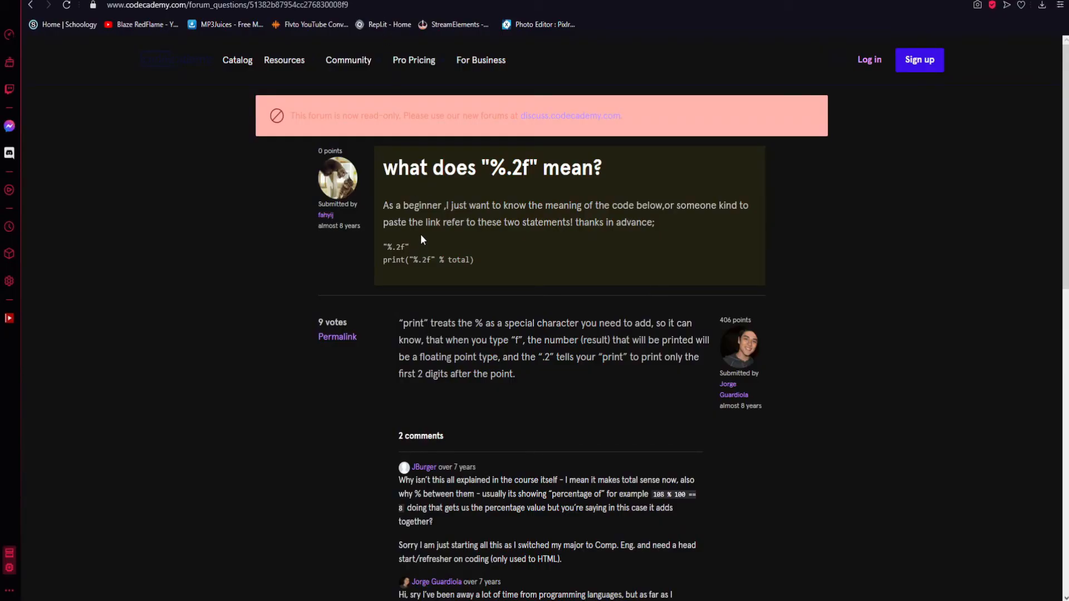
- Scroll through the Codecademy answers explaining %.2f prints two decimal places
scroll(down, 3)
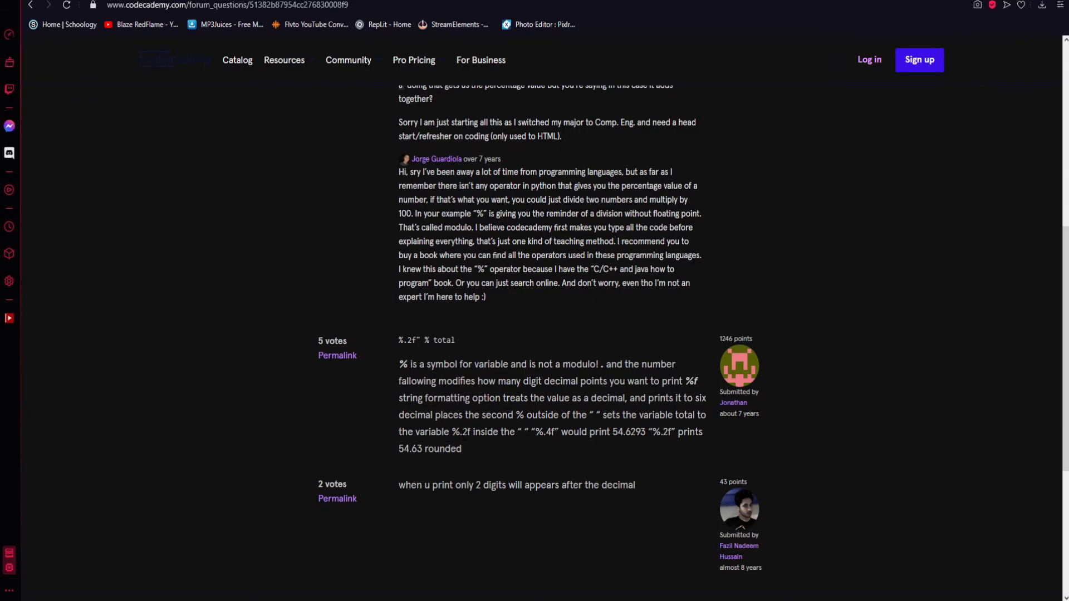
mouse_move(545, 452)
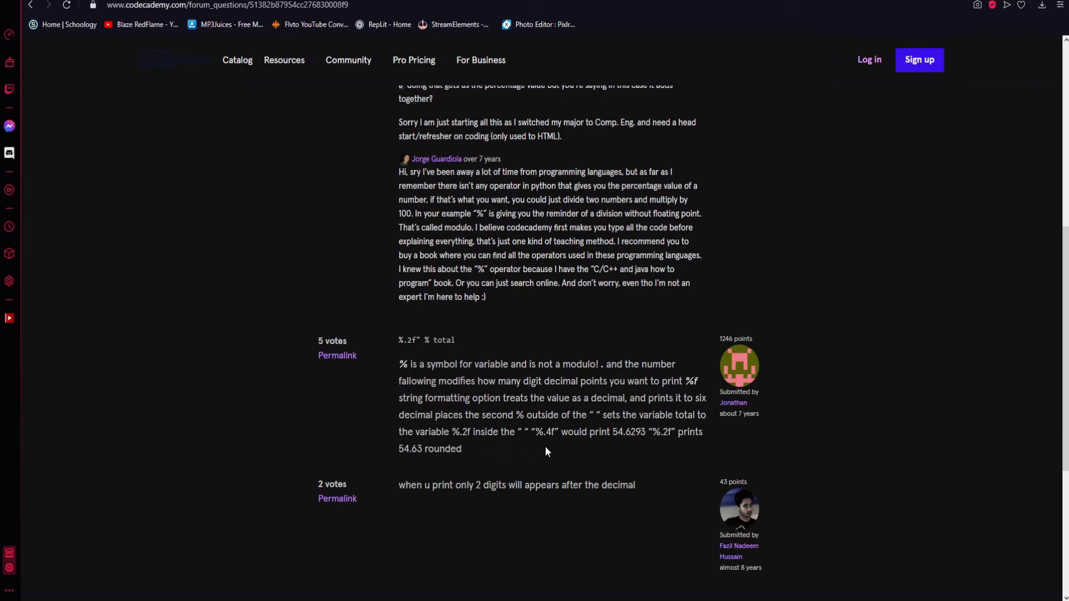
mouse_move(606, 447)
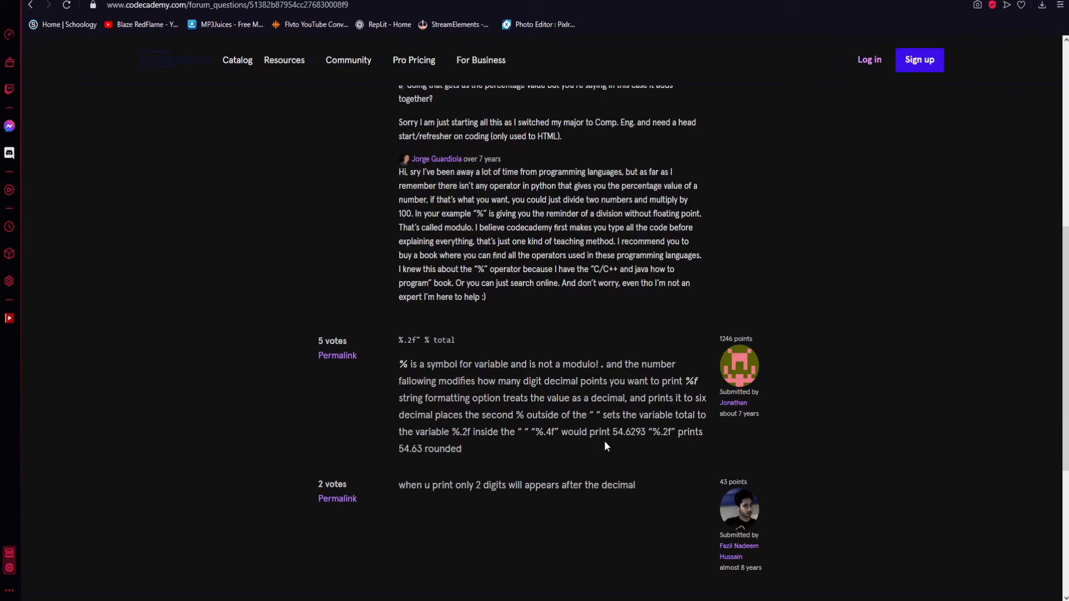
mouse_move(616, 446)
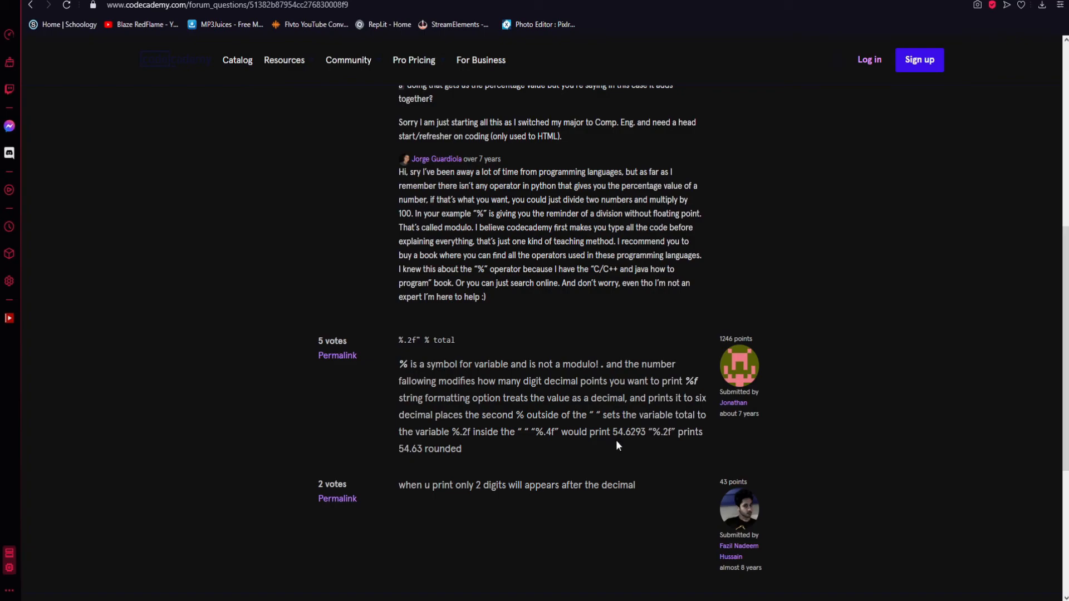
mouse_move(632, 450)
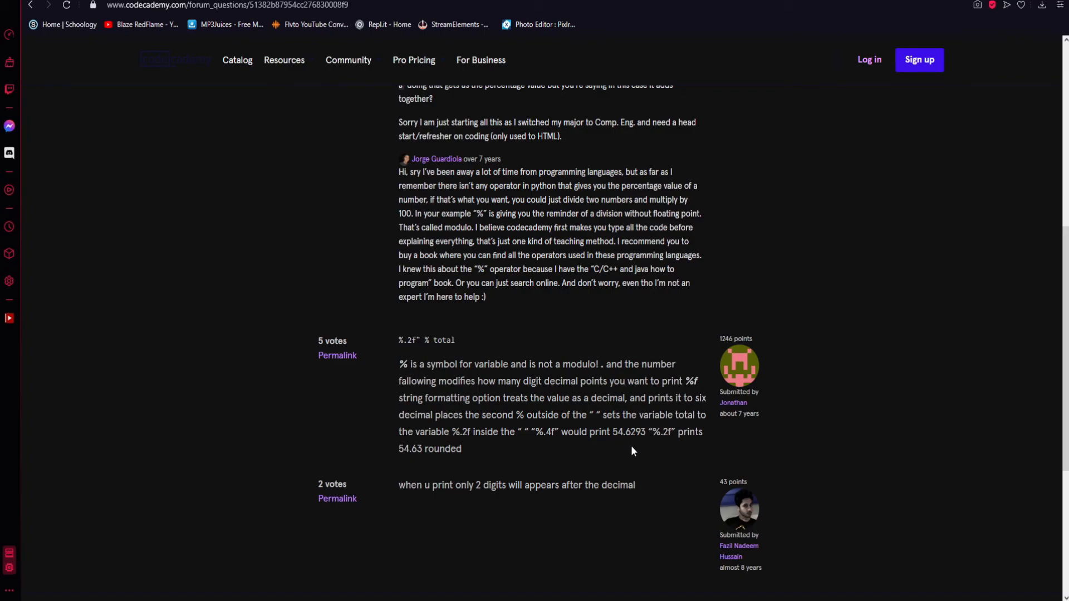
double_click(660, 432)
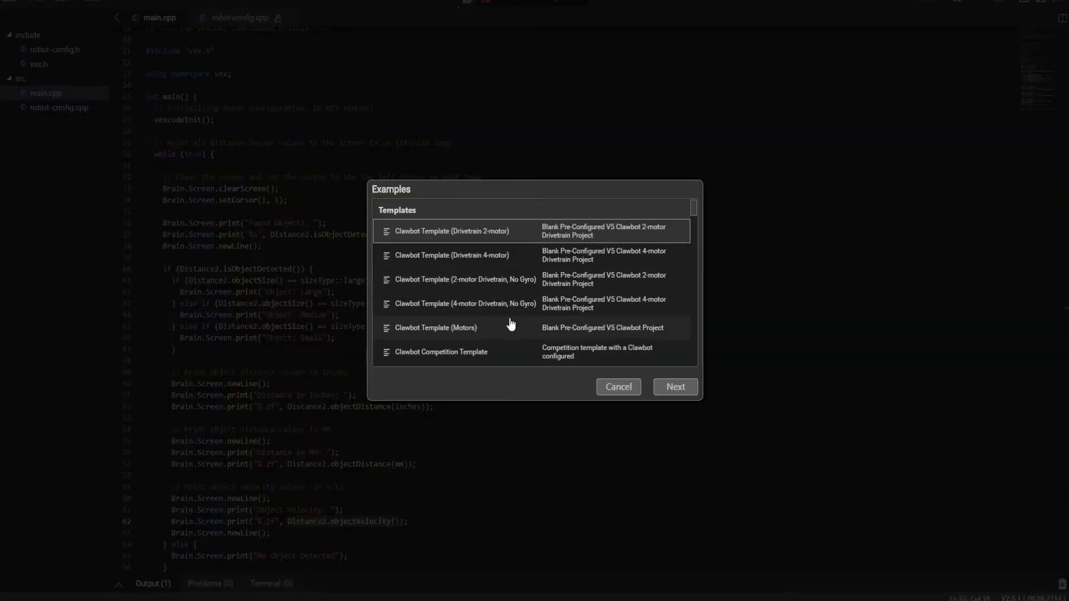
- Browse the Templates, Motion and Drivetrain examples, select Competition Template, then cancel
scroll(down, 3)
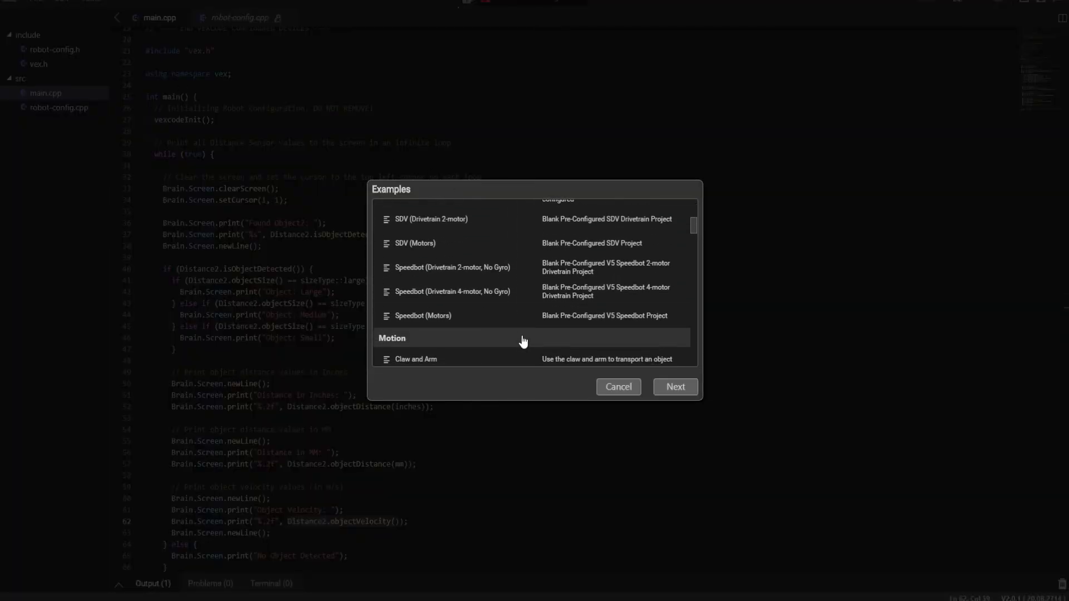
scroll(down, 3)
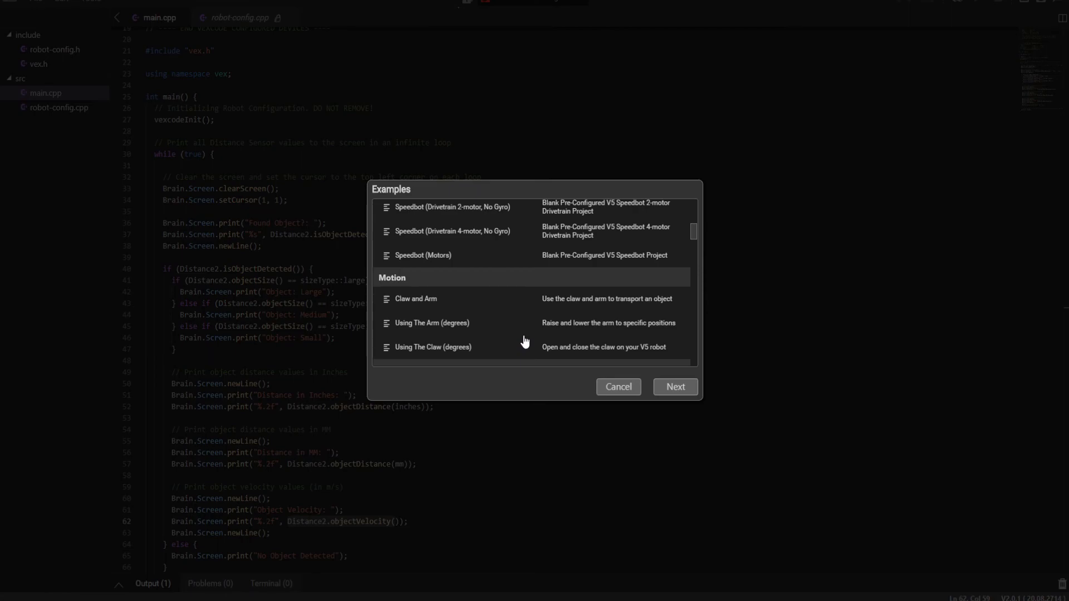
scroll(down, 3)
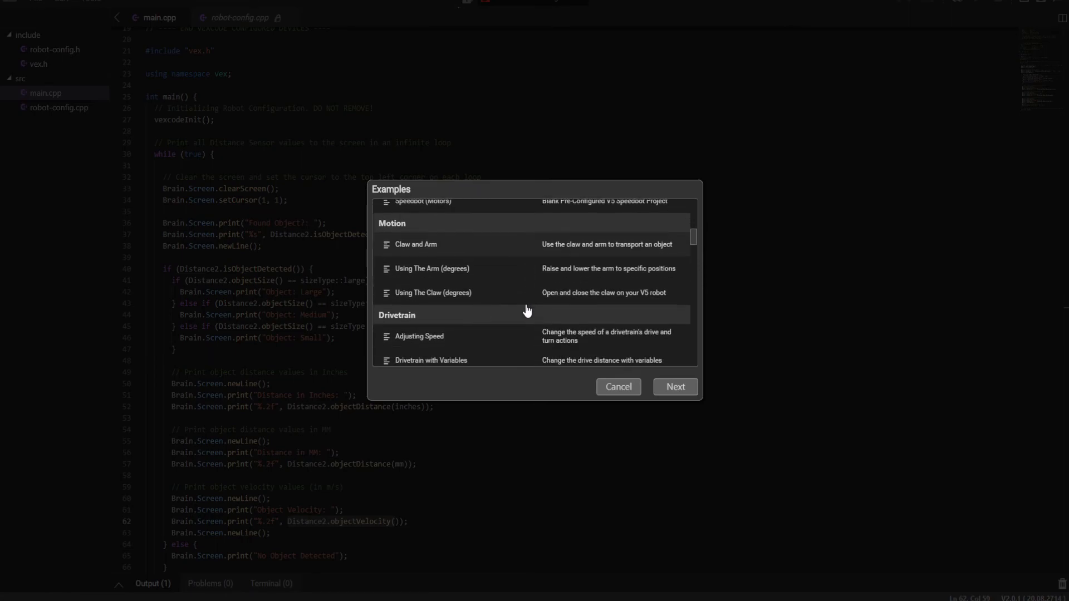
scroll(down, 3)
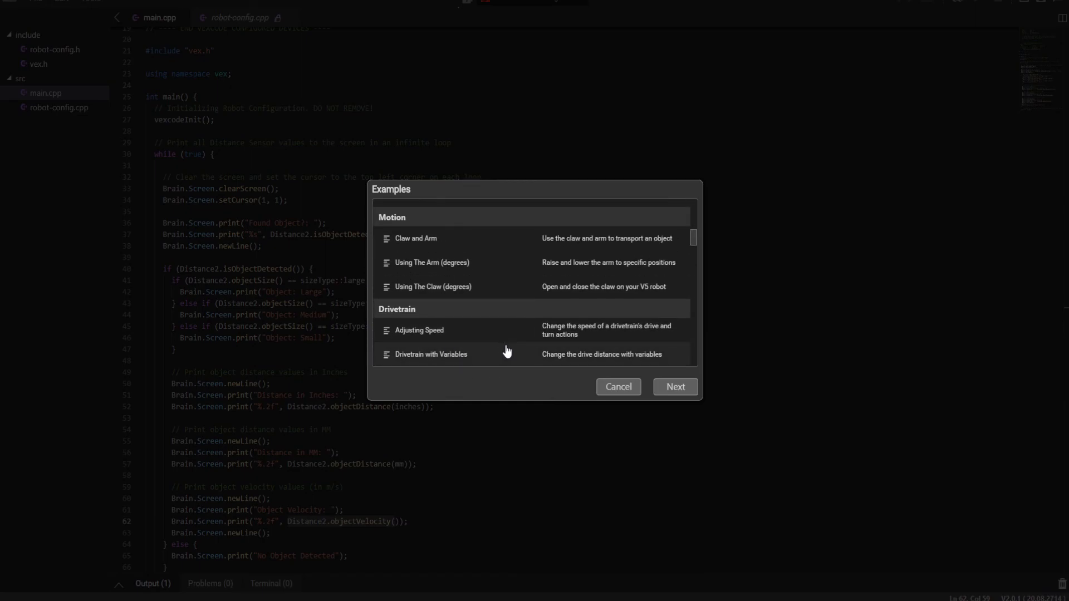
mouse_move(486, 267)
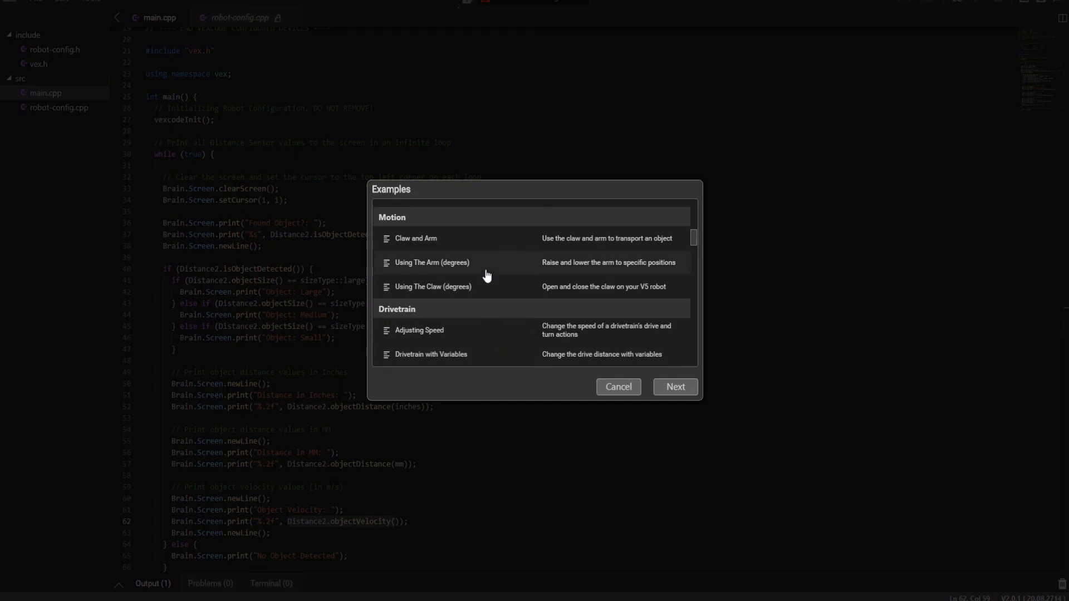
scroll(down, 3)
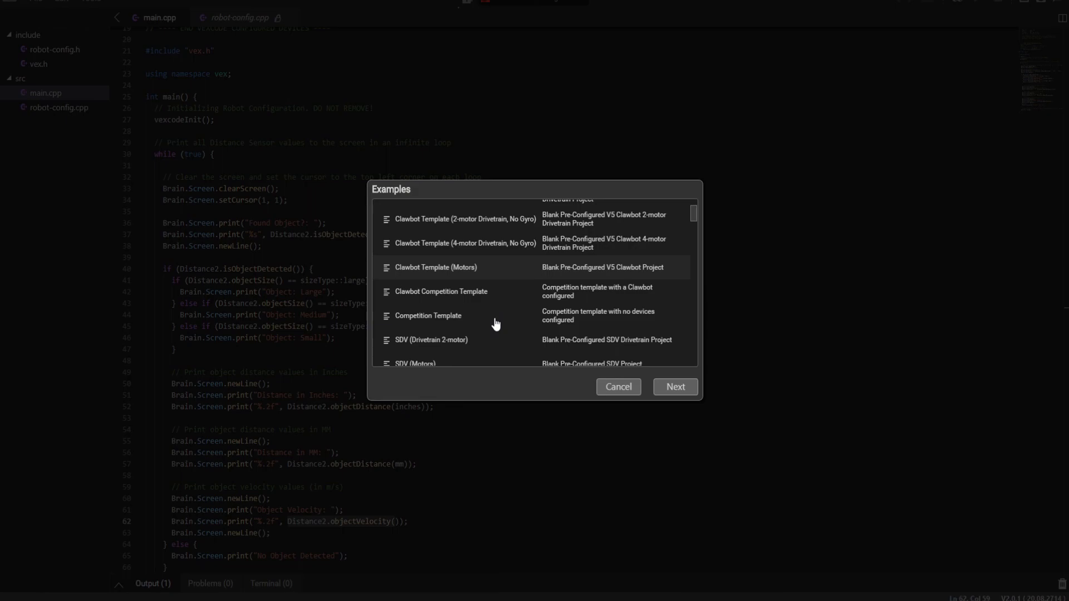
click(427, 315)
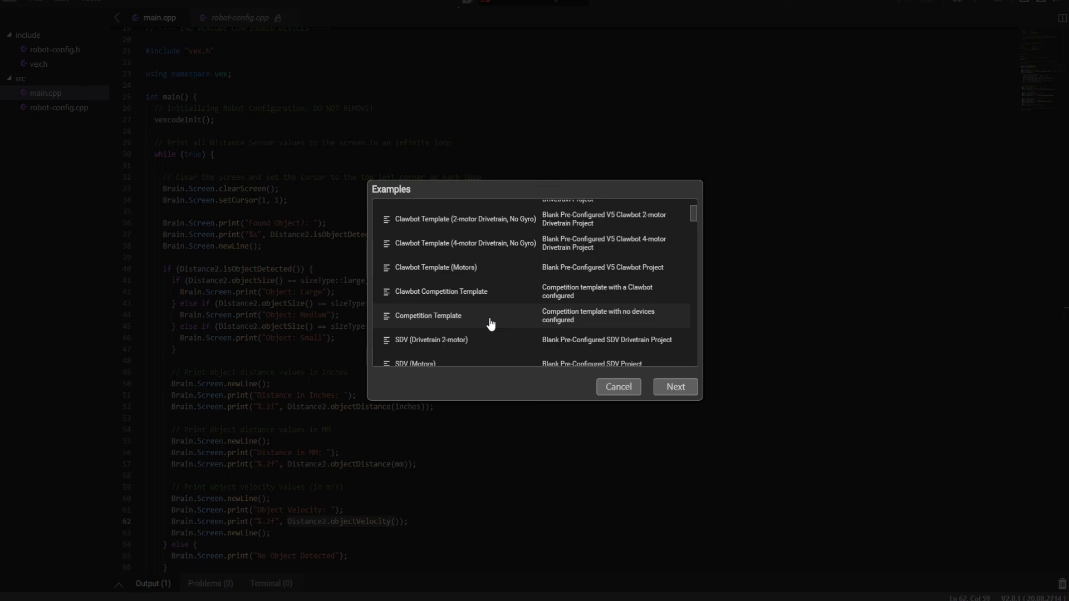
click(617, 387)
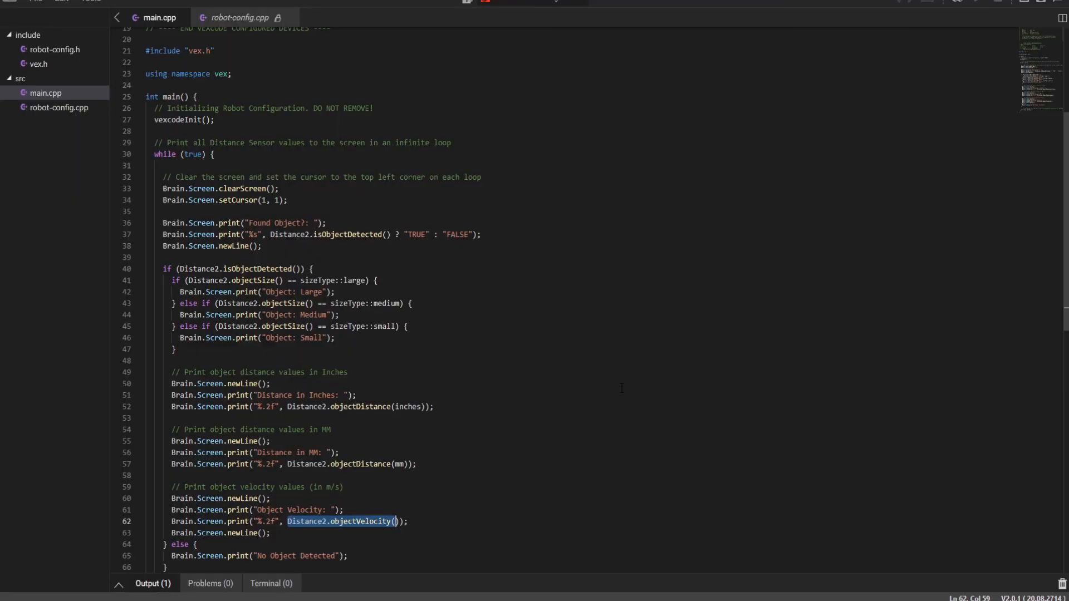